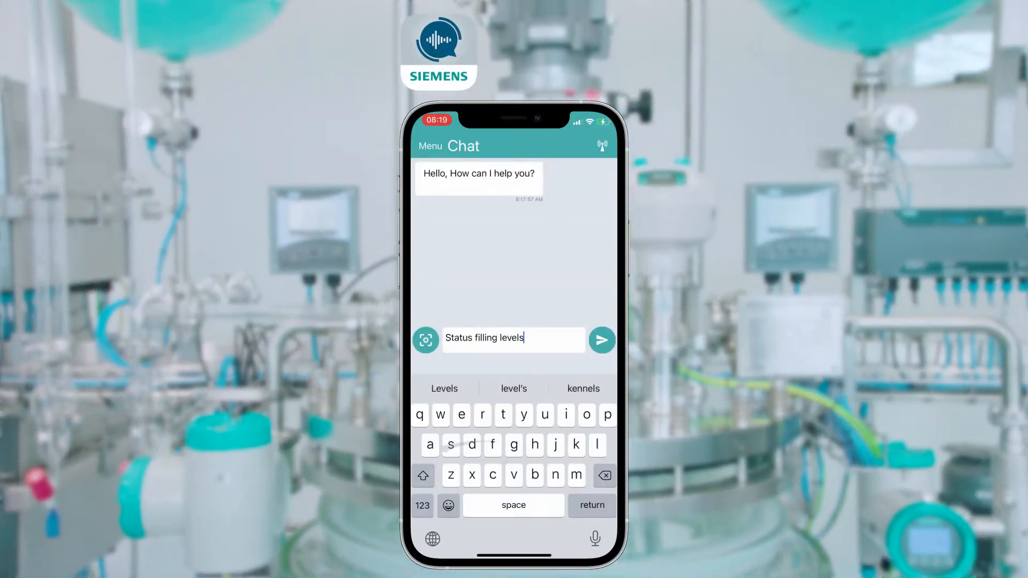
Send 'Status filling levels' to the chatbot and receive the four tanks' current filling levels
click(601, 341)
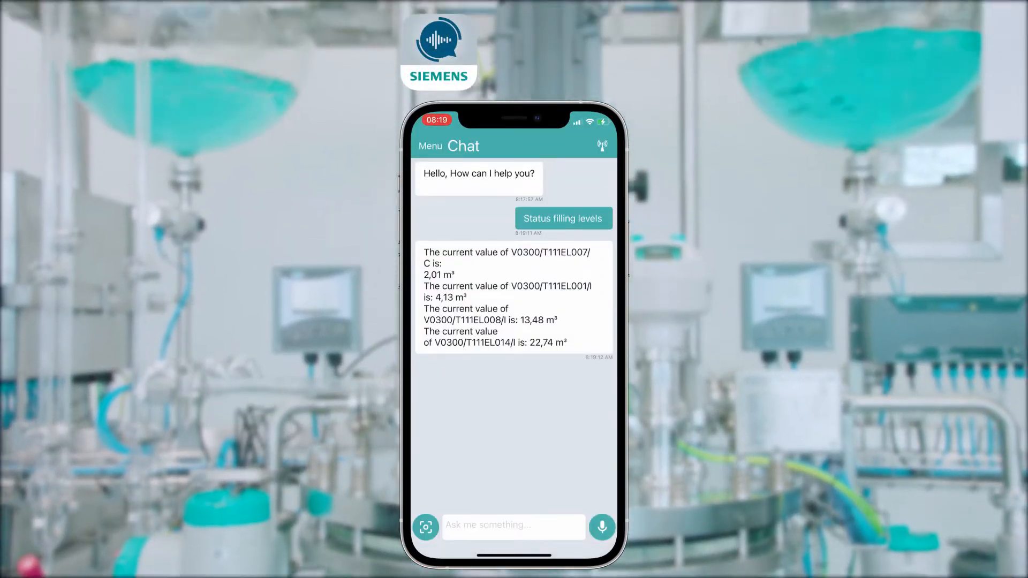